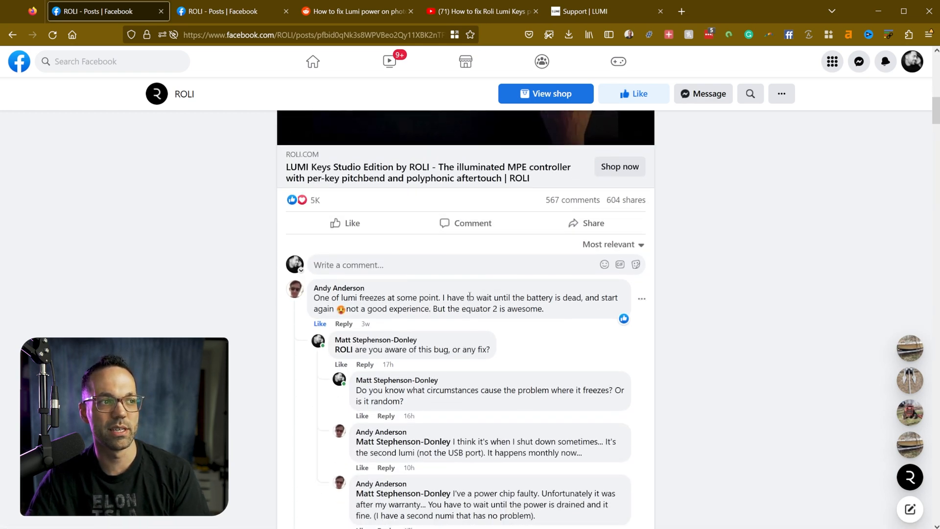
Scroll through the ROLI post comments about LUMI keyboards freezing and not powering off.
scroll(down, 3)
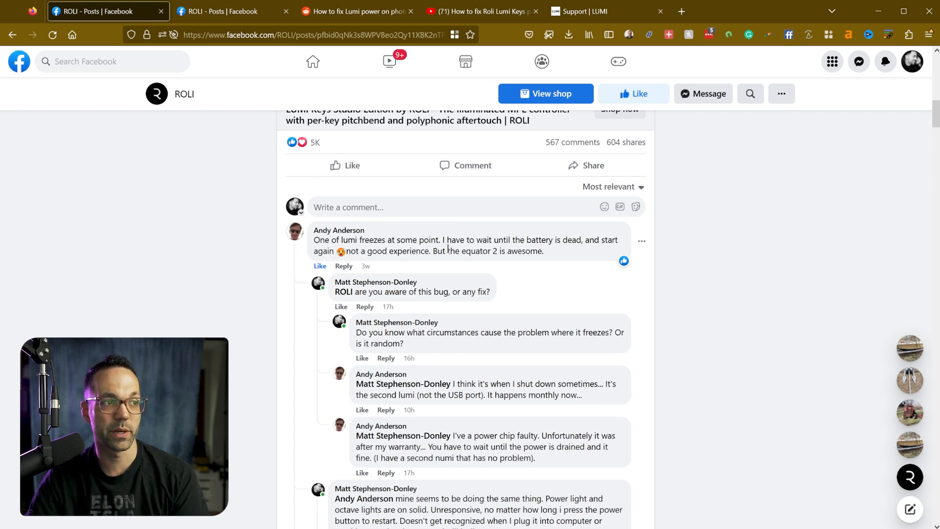
scroll(down, 3)
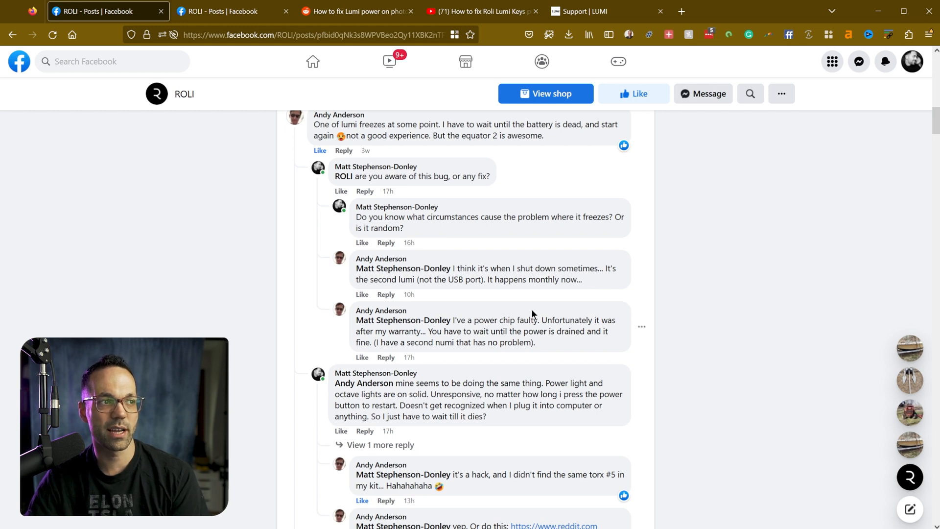
scroll(down, 3)
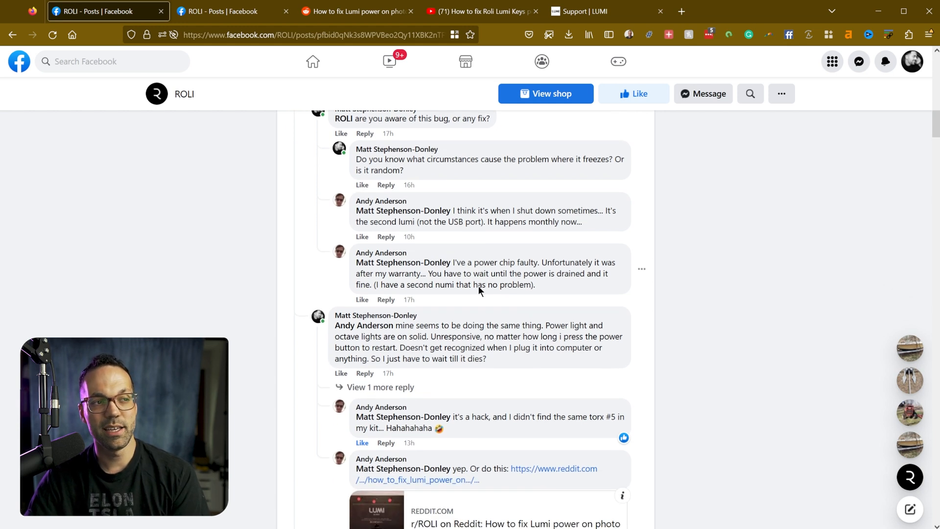
drag(476, 262, 529, 262)
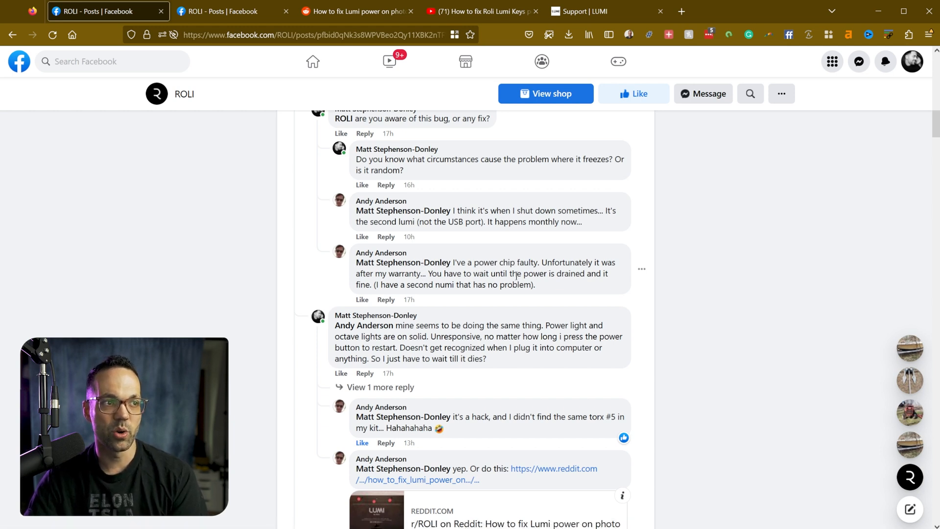
scroll(down, 3)
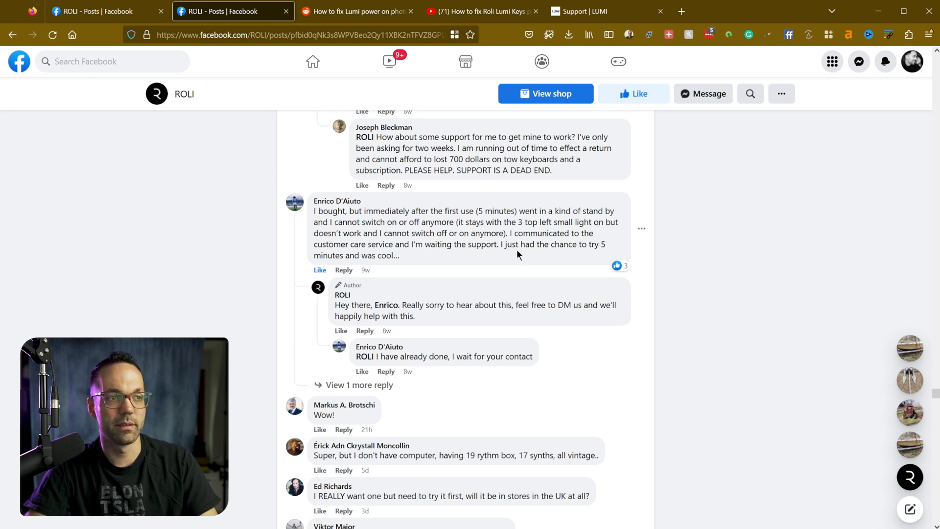
Expand the reply thread revealing the frozen LUMI was sent back, then switch to the Reddit power-fix post.
click(359, 384)
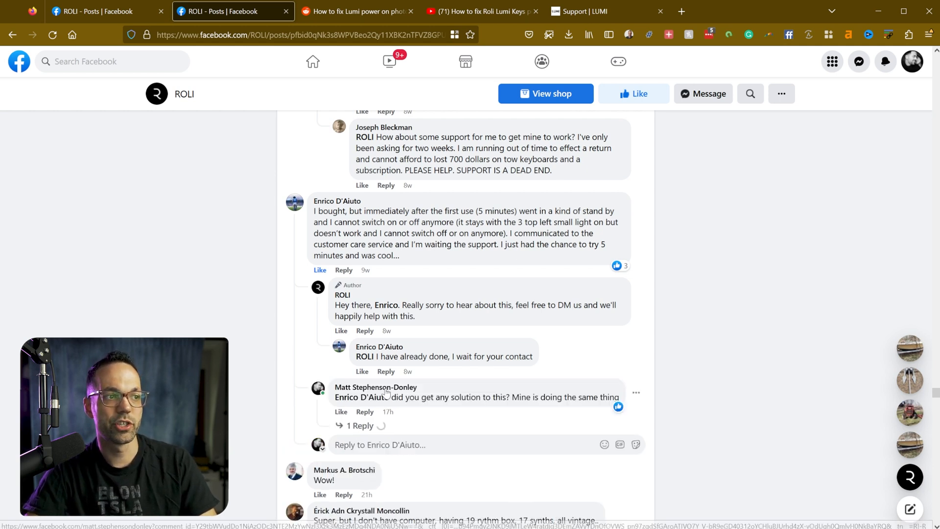
click(358, 426)
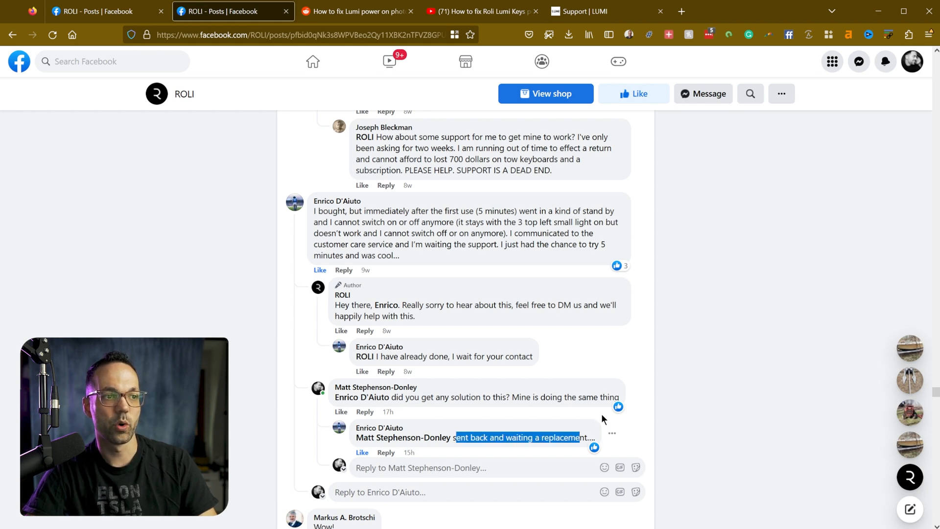
click(356, 11)
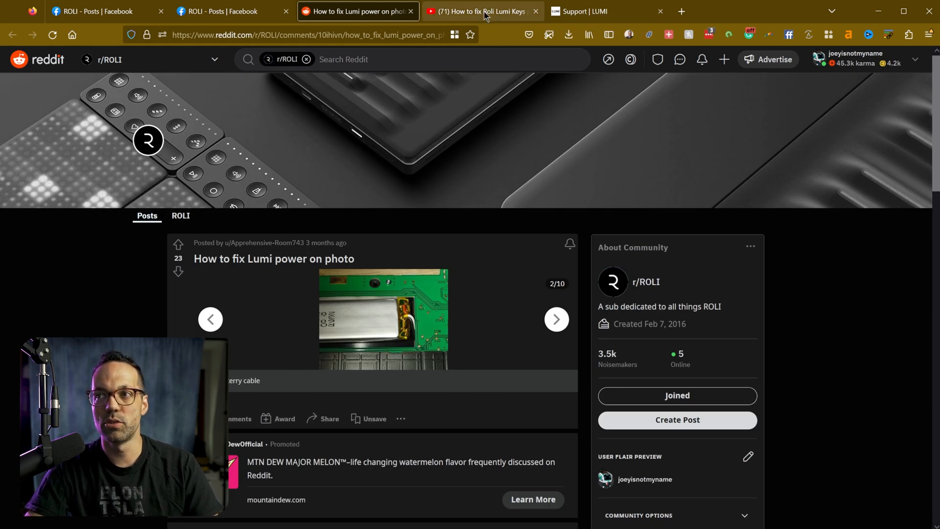
View the YouTube LUMI repair video and switch to the LUMI Support page.
click(480, 10)
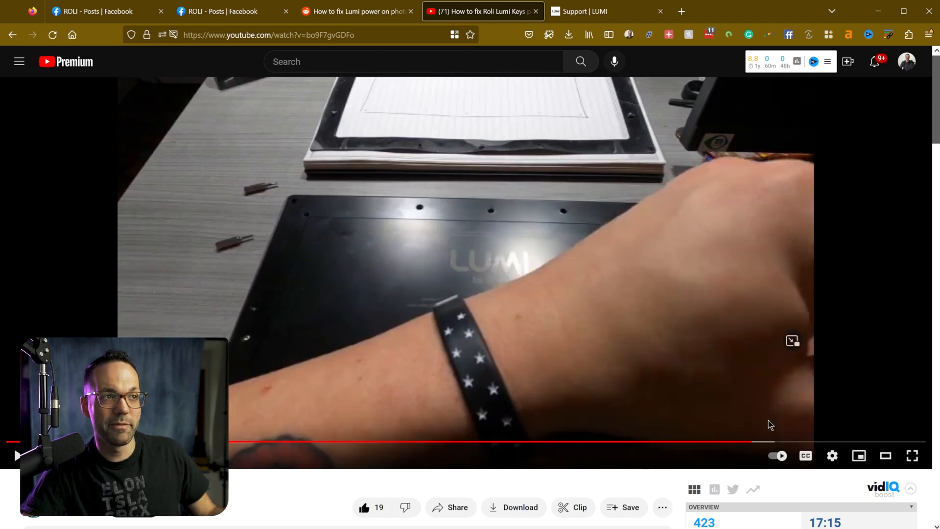
click(600, 11)
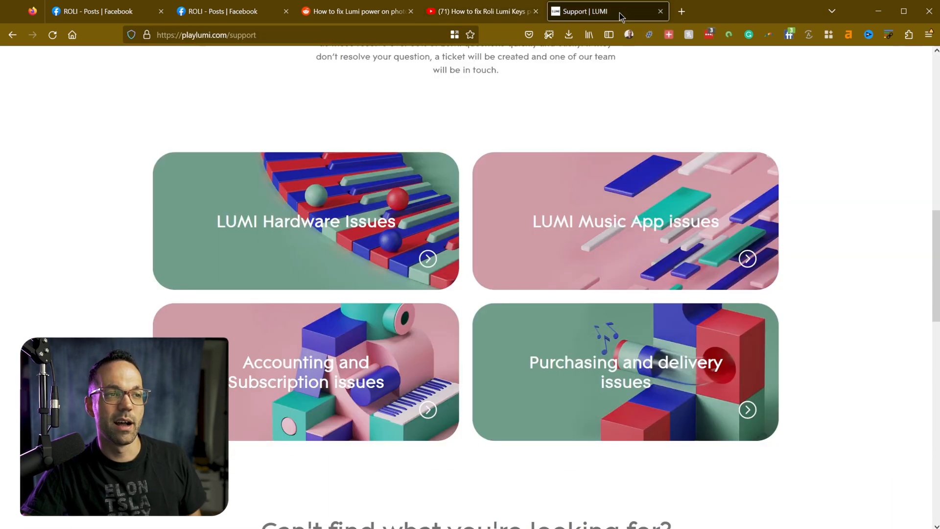
Scroll the LUMI Support page to reach the Hardware Issues express support form.
scroll(up, 3)
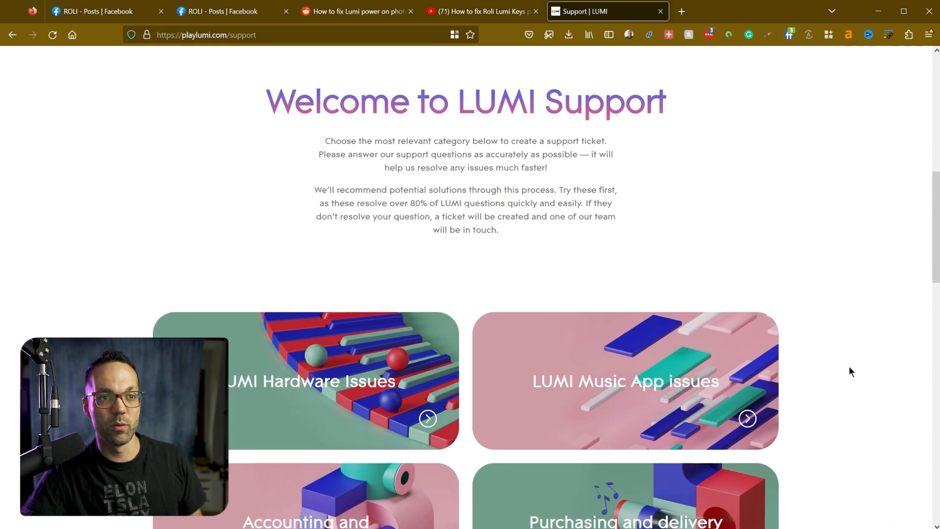
scroll(down, 3)
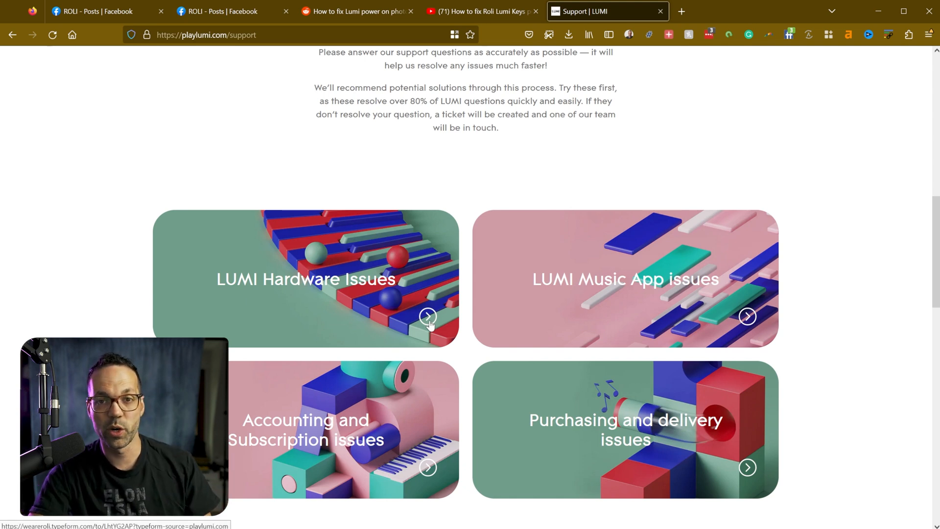
mouse_move(294, 251)
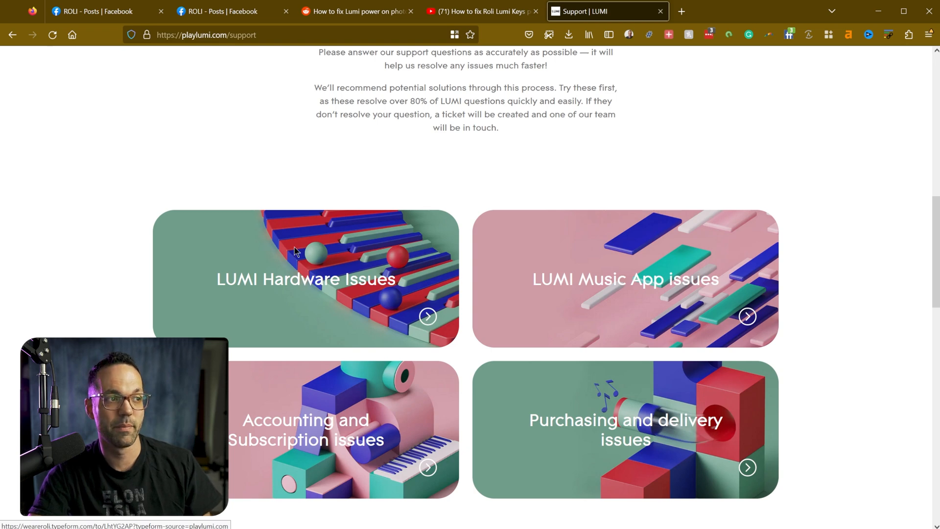
mouse_move(542, 317)
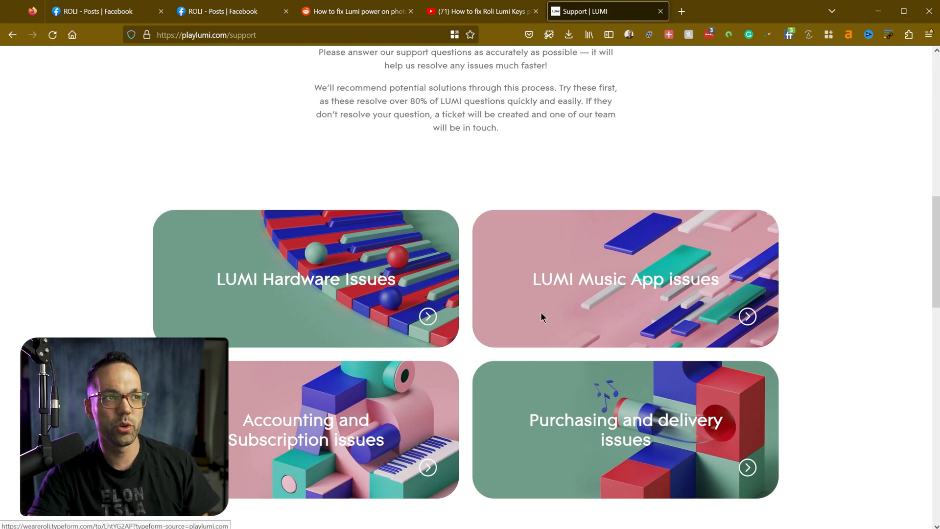
scroll(up, 3)
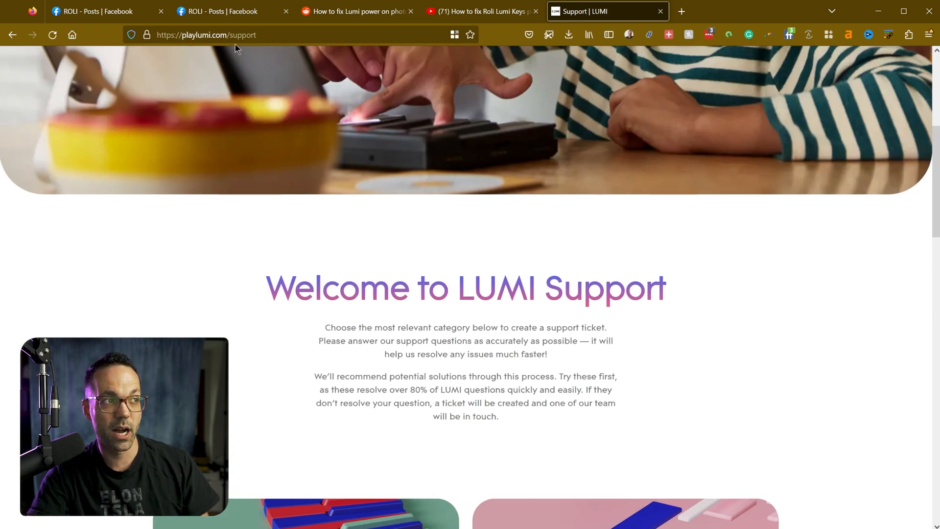
scroll(down, 3)
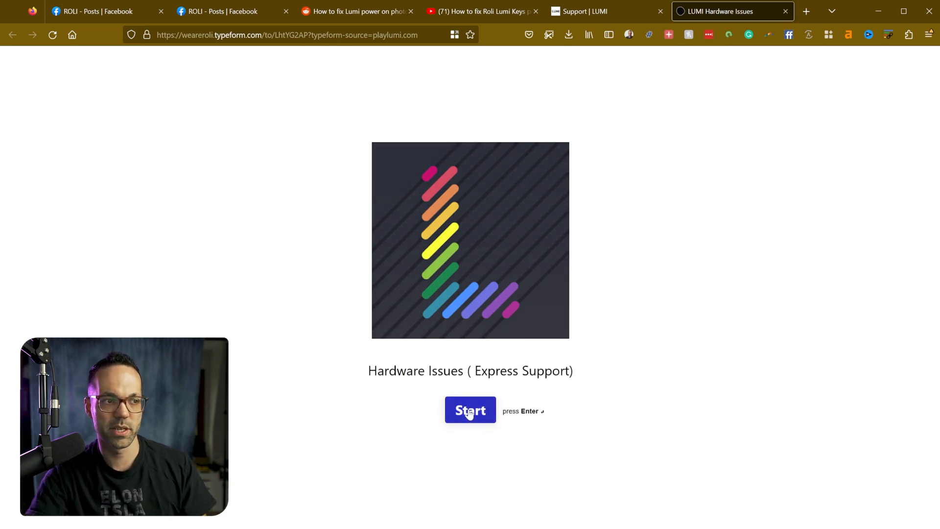
Start the form, choosing Power/Charging Issues and that the LUMI won't turn on.
click(470, 410)
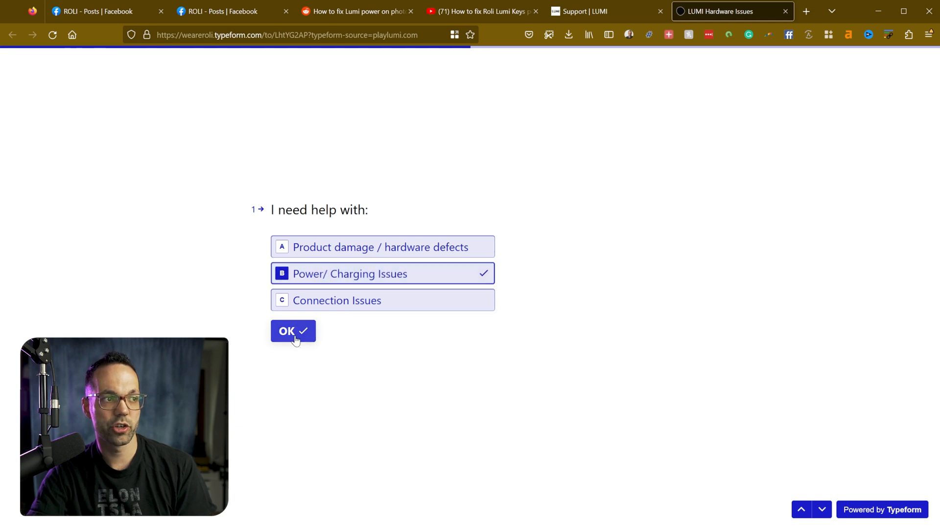
click(293, 330)
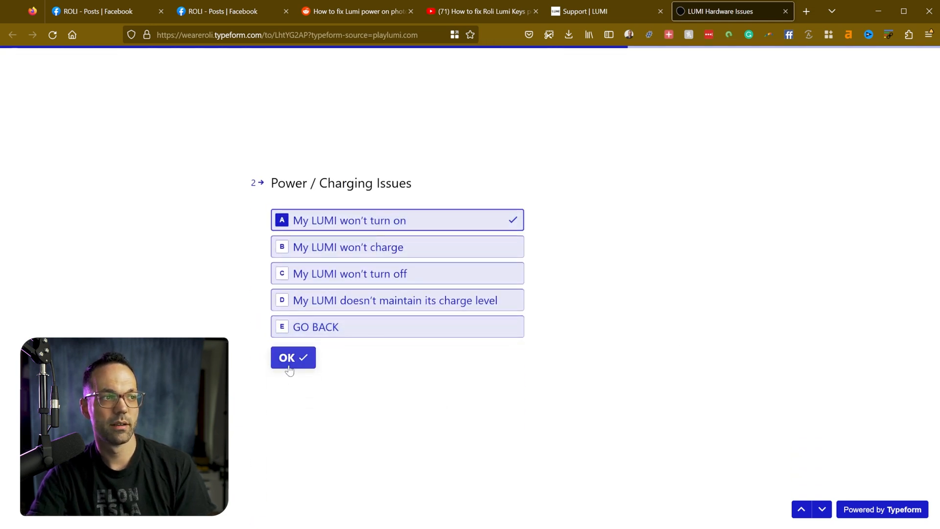
click(292, 357)
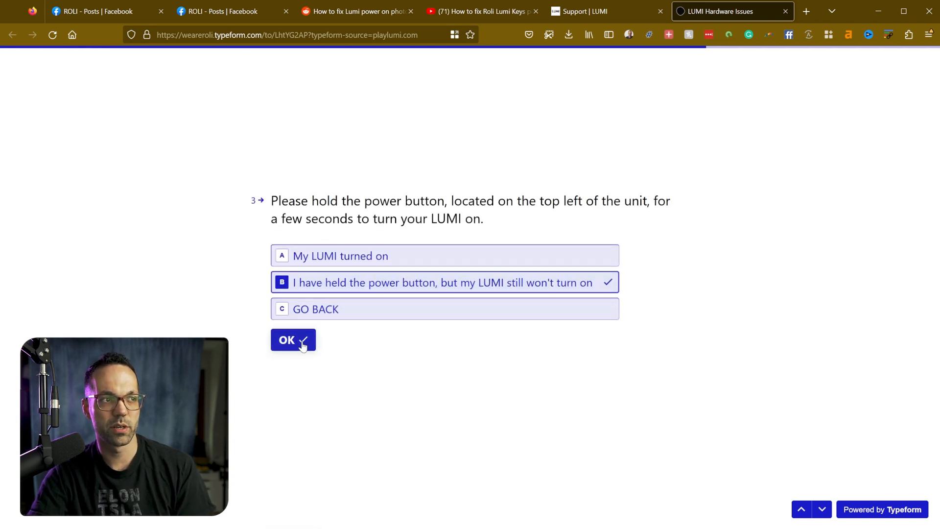
Answer still won't turn on, charger available, and power button doesn't blink, reaching replacement or refund options.
click(293, 340)
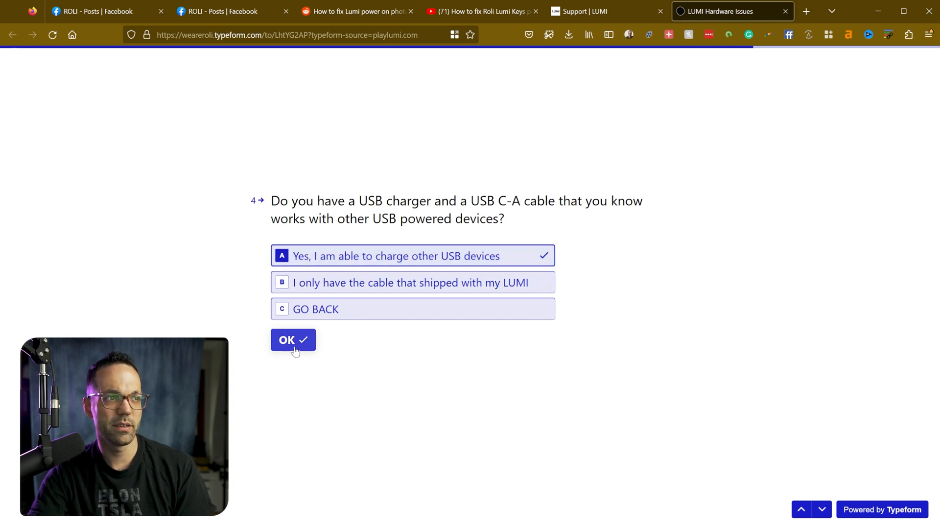
click(293, 340)
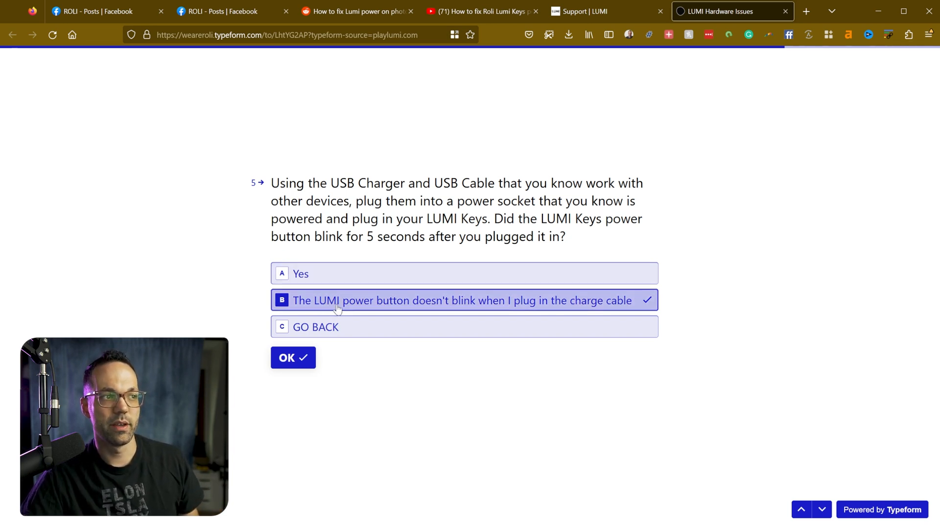
mouse_move(426, 288)
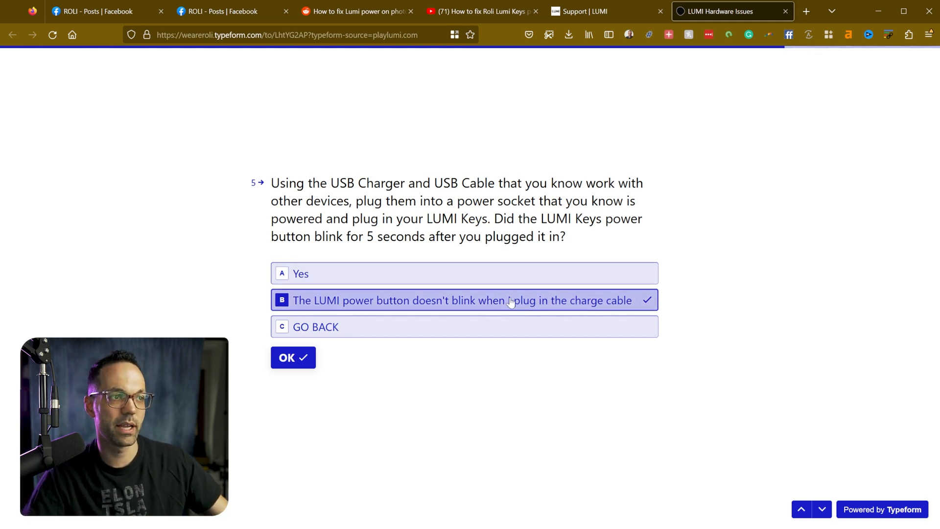
click(293, 358)
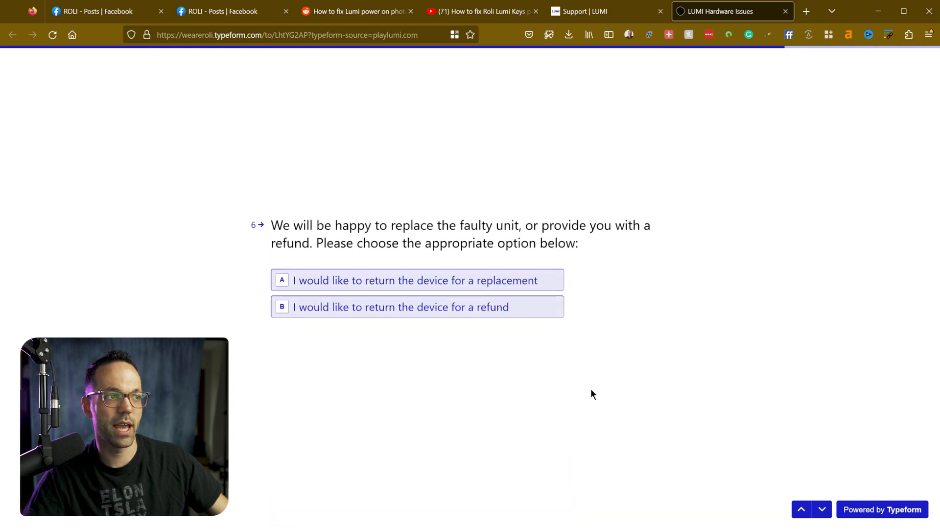